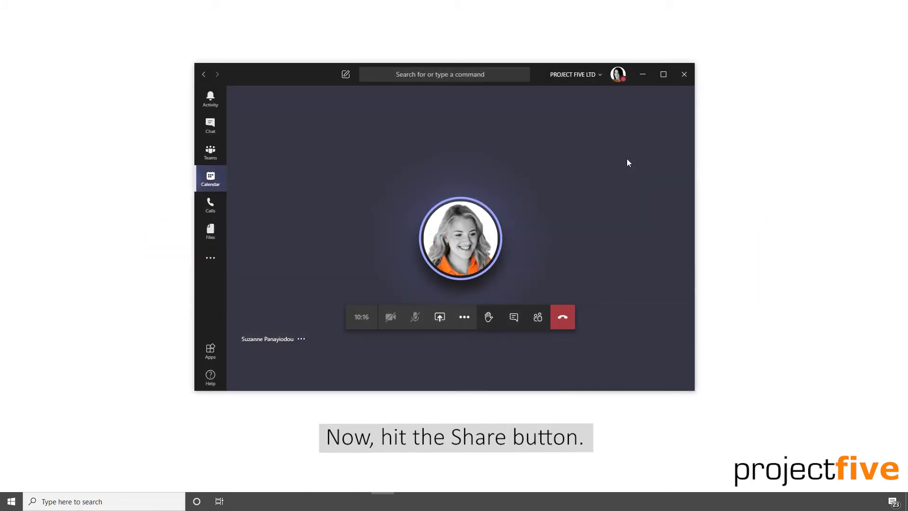
Share the PowerPoint Slide Show window with the meeting from the Share tray
left_click(439, 316)
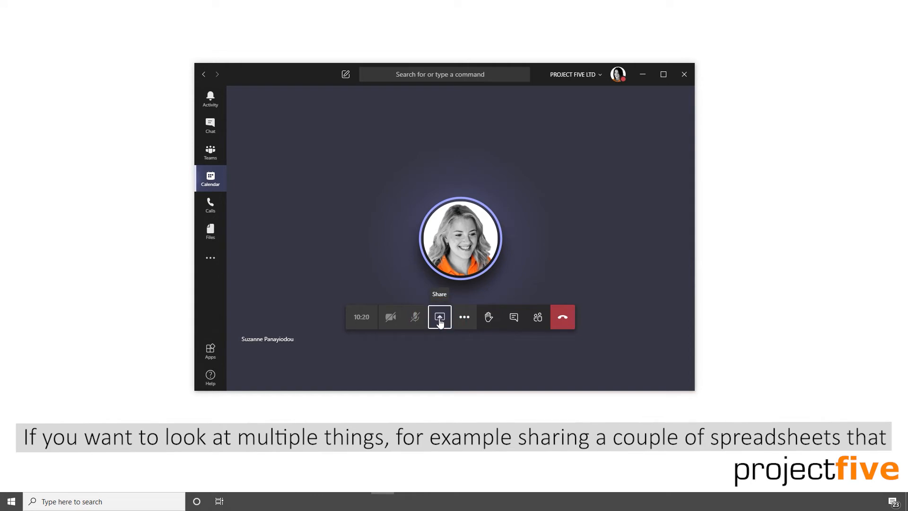
left_click(438, 317)
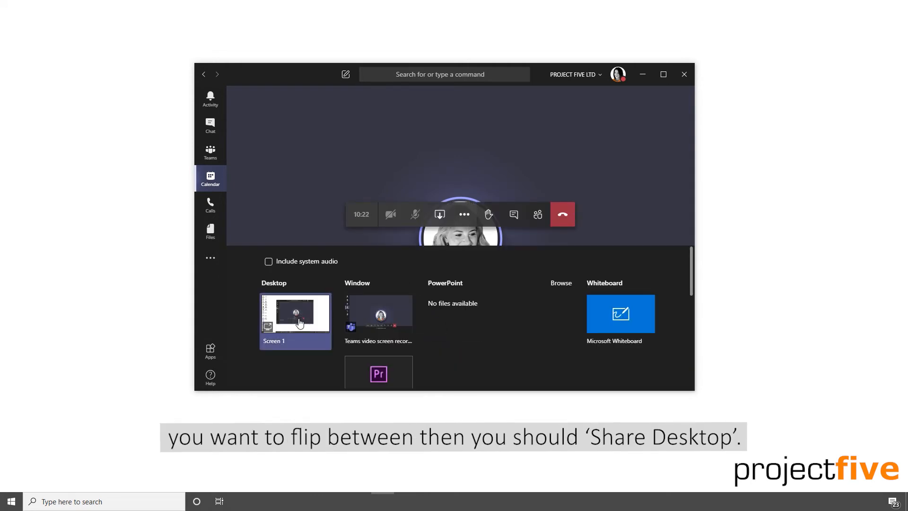
left_click(295, 316)
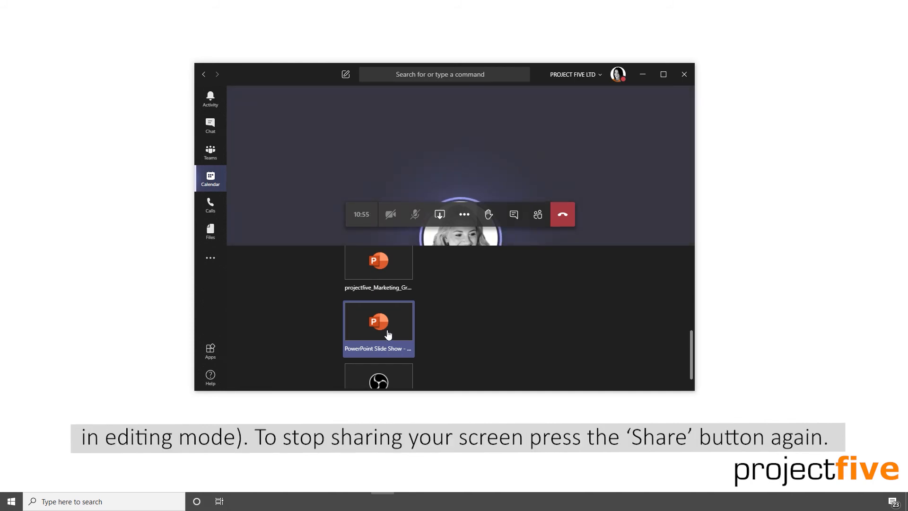
left_click(439, 317)
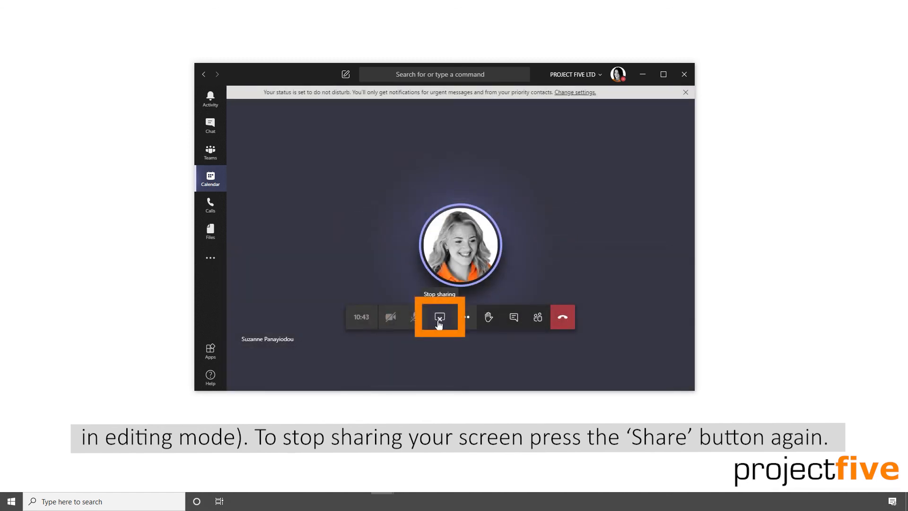
Stop sharing and return to the normal meeting view
left_click(439, 317)
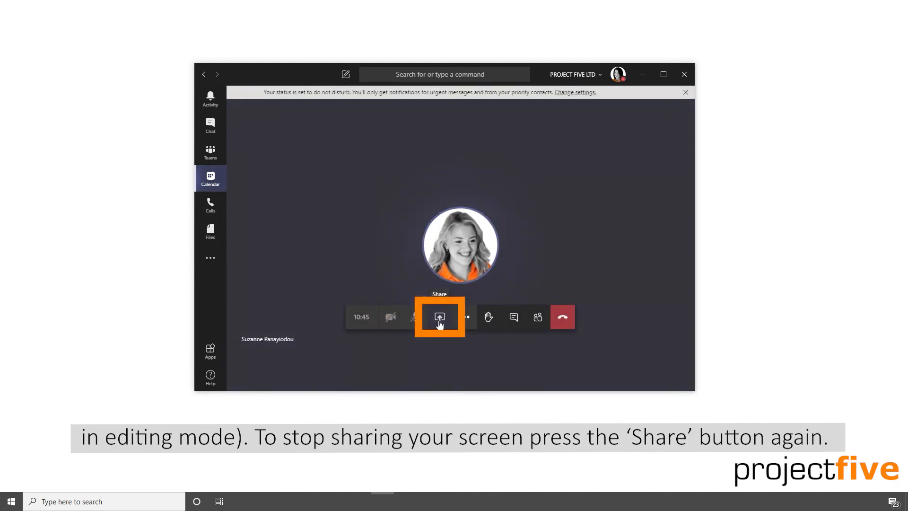